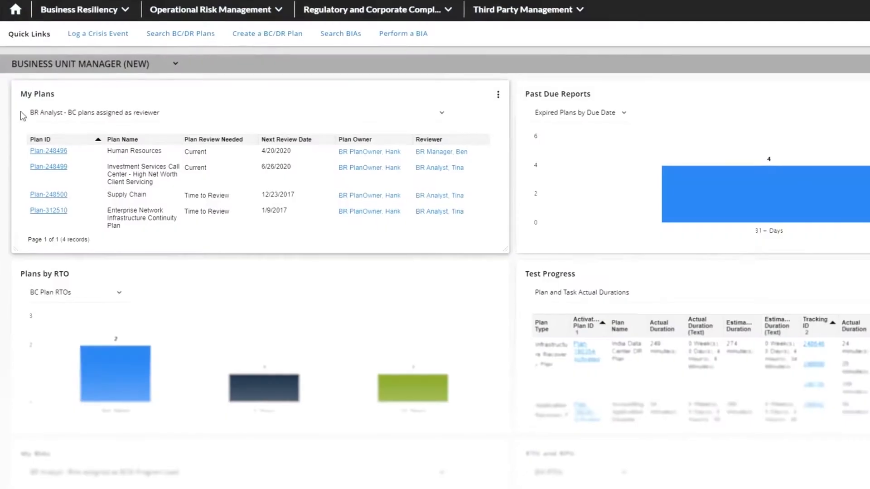
# Open Plan-248499 (Investment Services Call Center) from My Plans and review its General Plan Information.
pyautogui.scroll(-3)
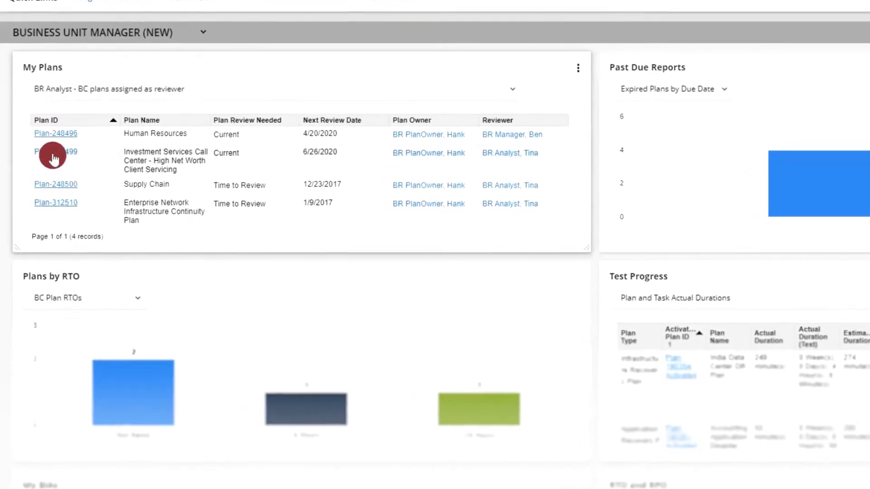
pyautogui.click(56, 152)
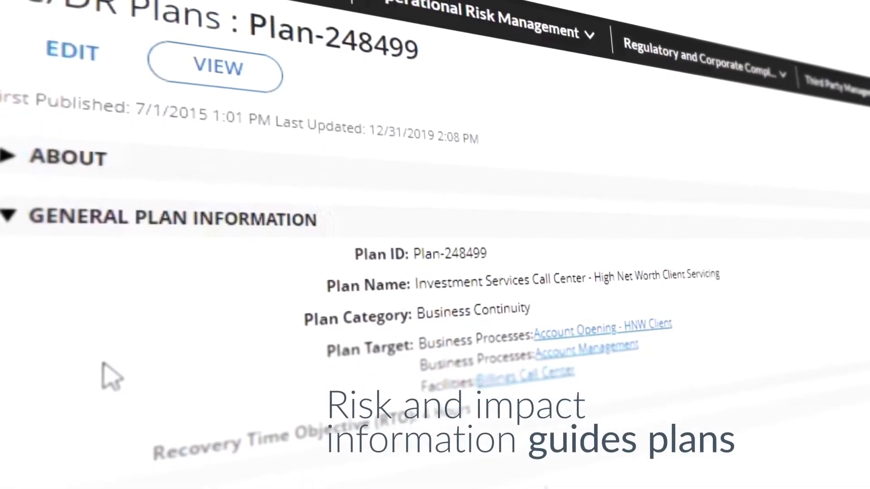
pyautogui.scroll(-3)
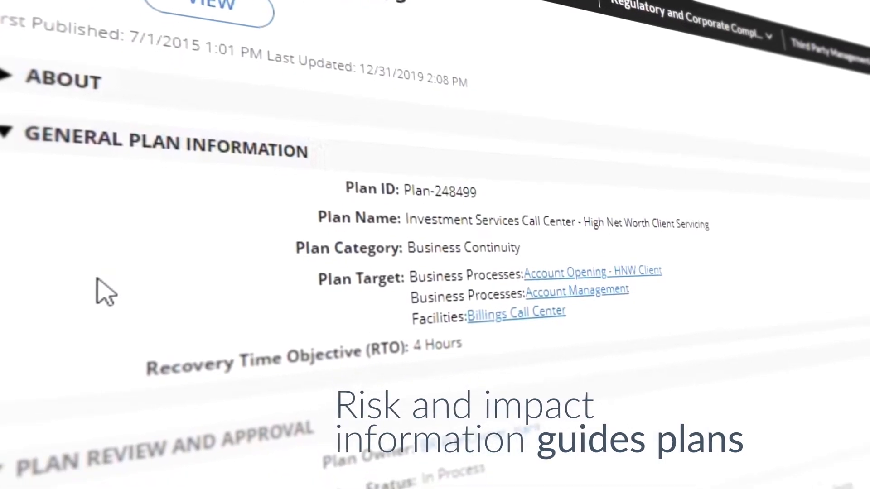
pyautogui.scroll(-3)
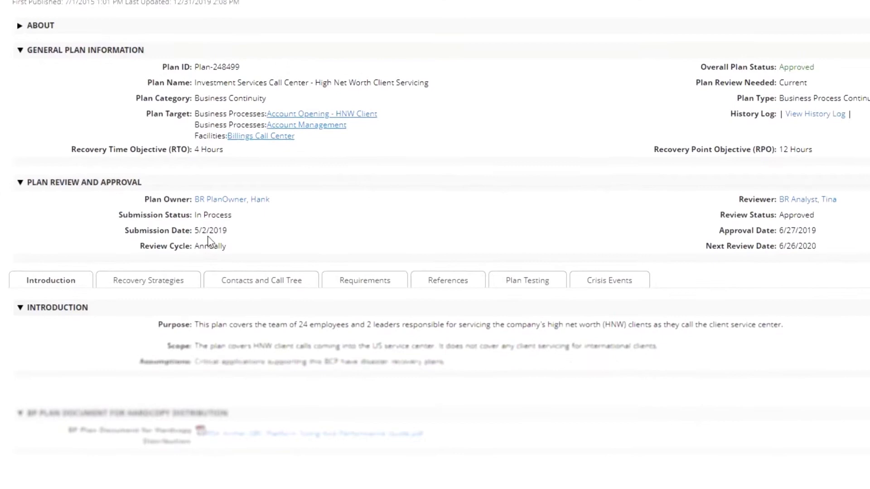
pyautogui.scroll(3)
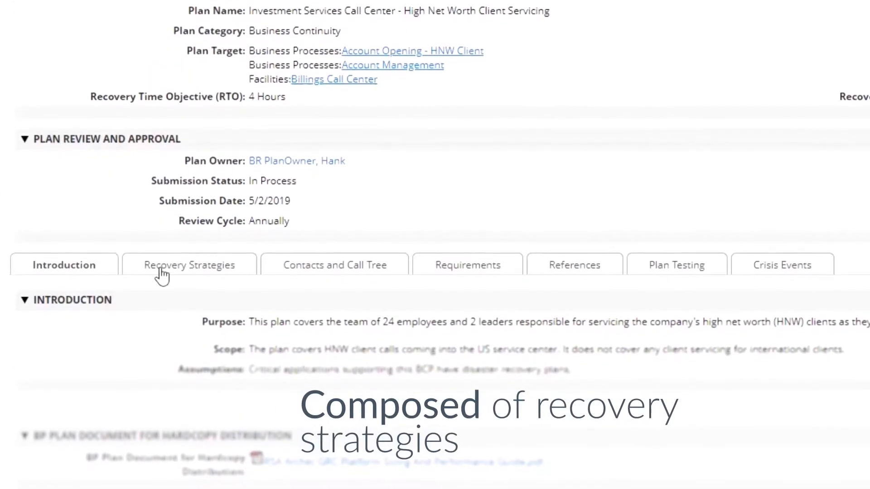
# Open recovery strategy RS-00003 (Employee Safety) and review its recovery tasks.
pyautogui.click(189, 264)
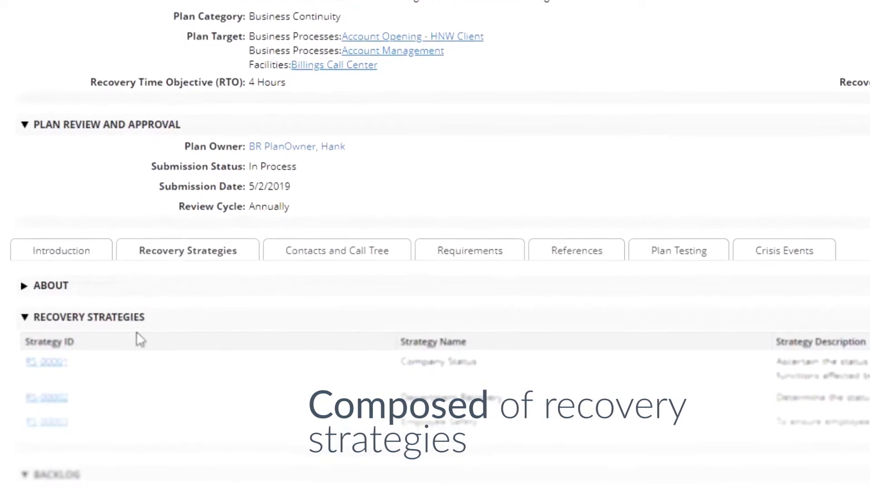
pyautogui.click(47, 421)
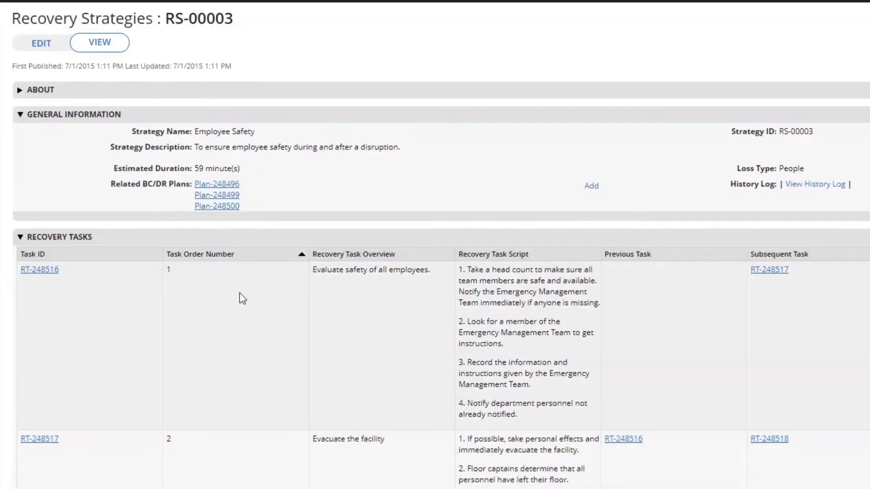
pyautogui.scroll(-3)
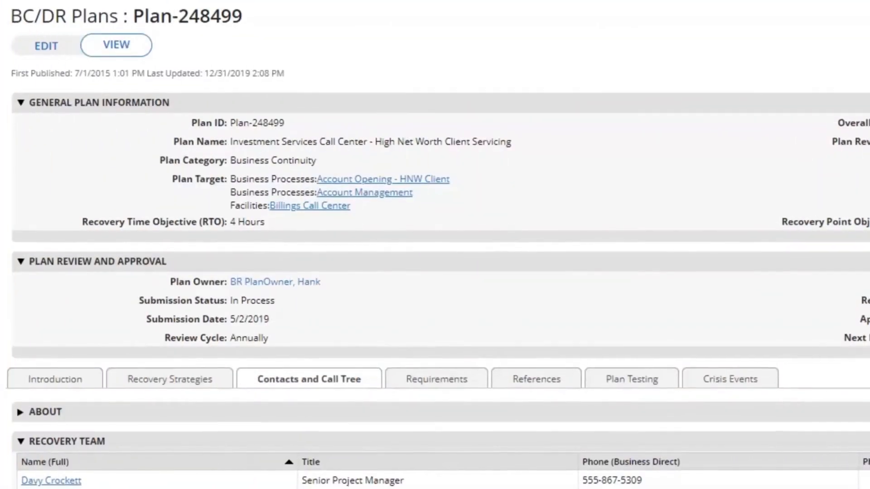
# Review the call tree's Call Recipients, Message and Notification History sections.
pyautogui.scroll(-3)
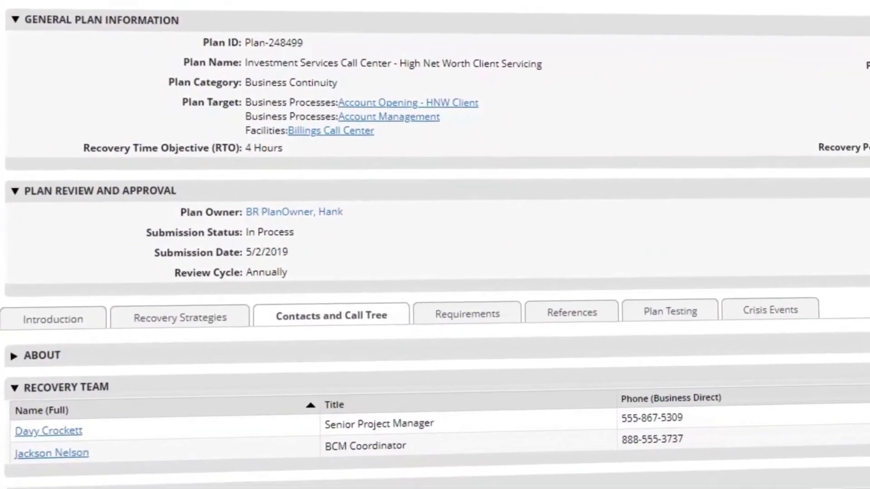
pyautogui.scroll(-3)
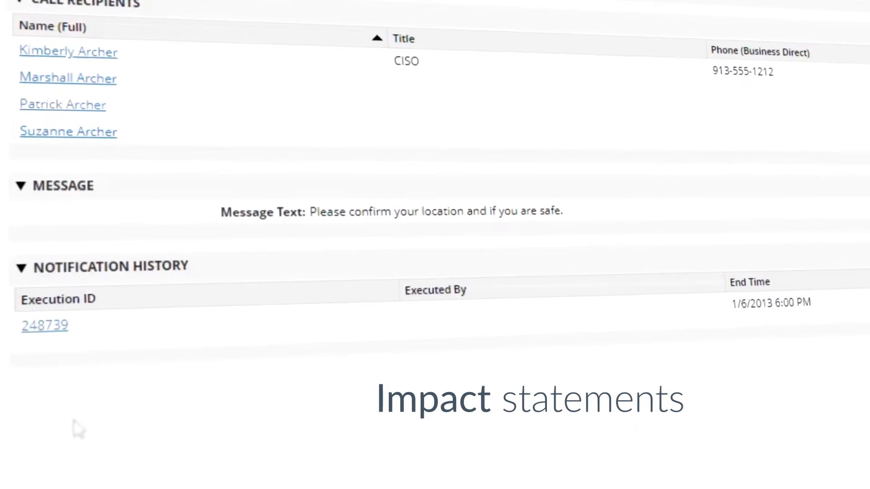
pyautogui.scroll(3)
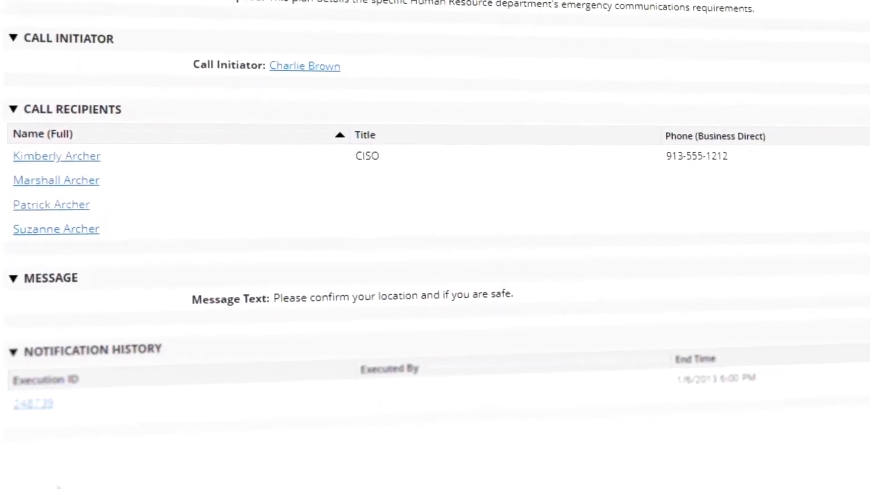
pyautogui.scroll(3)
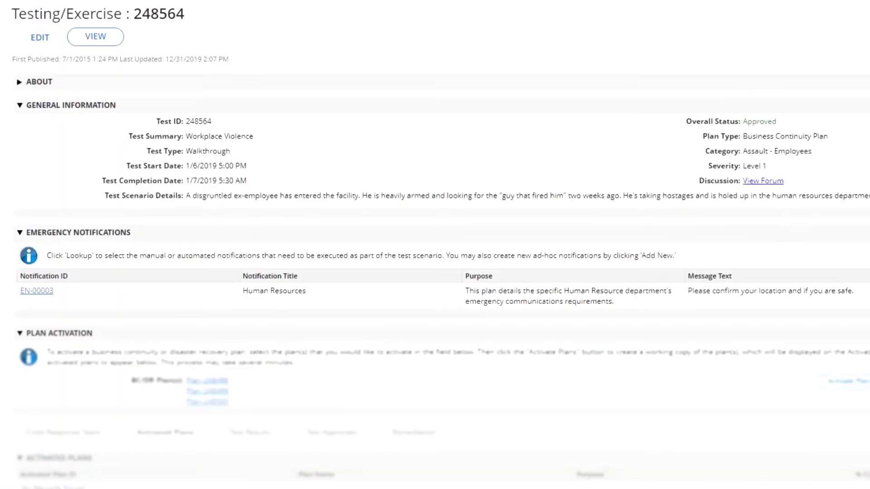
# Edit the exercise to view its Test Type options, then return to Plan-248499 via Plan Activation.
pyautogui.click(39, 37)
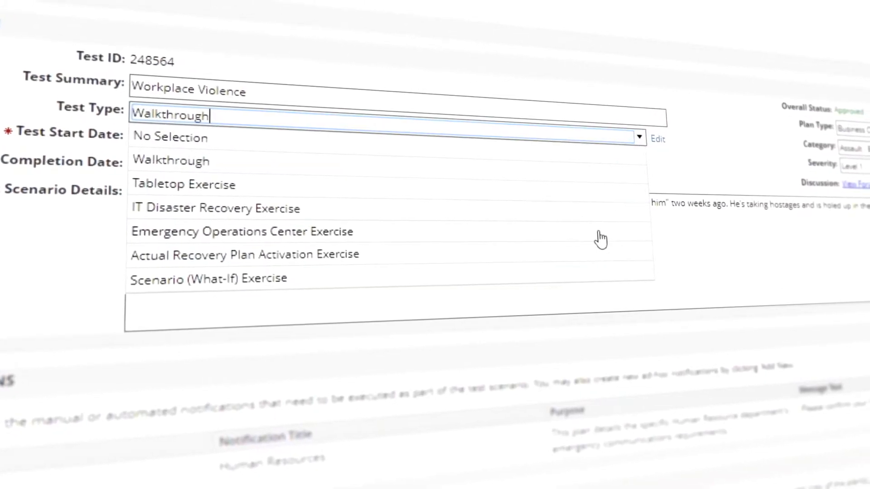
pyautogui.click(245, 253)
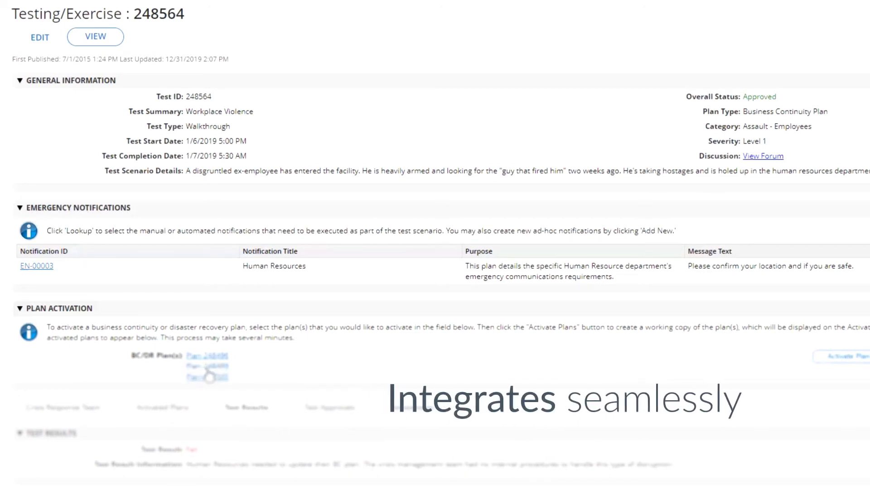
pyautogui.click(206, 355)
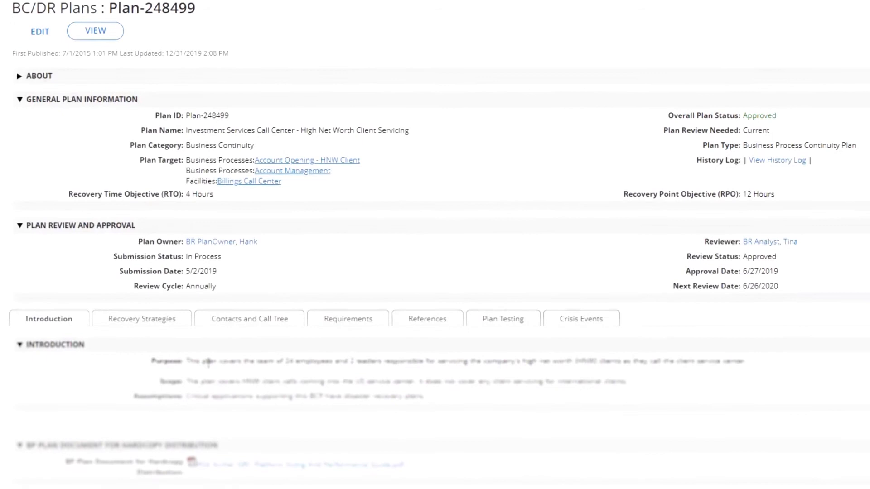
# Navigate from the plan record to the Crisis Management dashboard.
pyautogui.scroll(3)
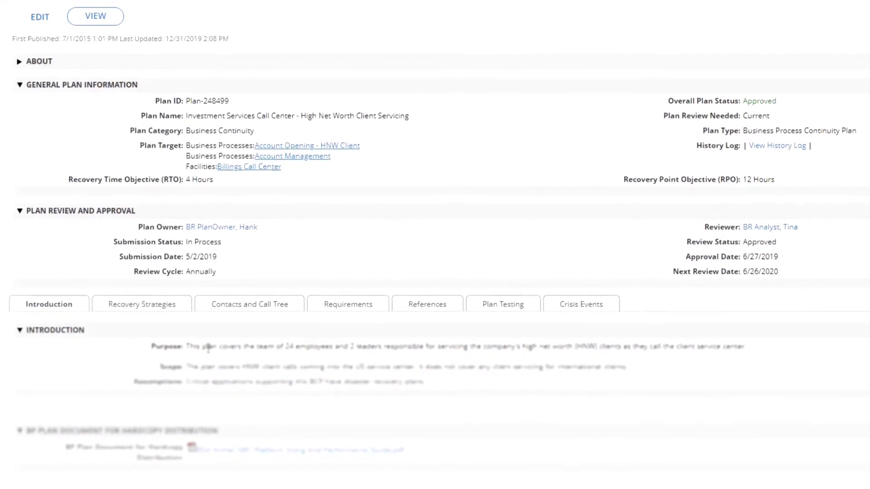
pyautogui.click(501, 303)
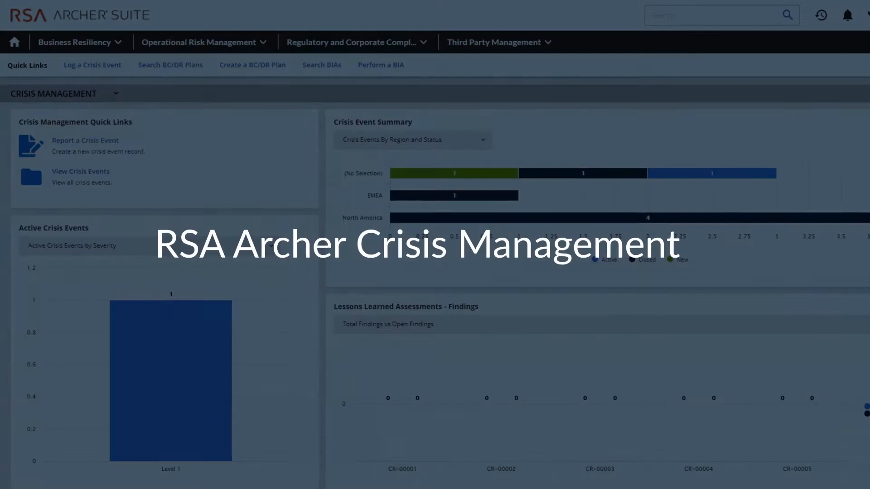
# Open crisis event CR-00001 (tornado damage) from the View Crisis Events list.
pyautogui.click(80, 171)
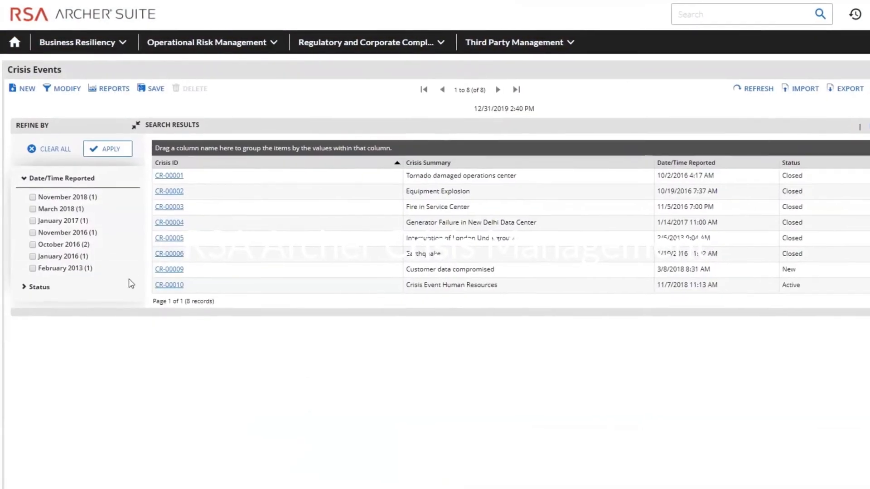
pyautogui.click(168, 175)
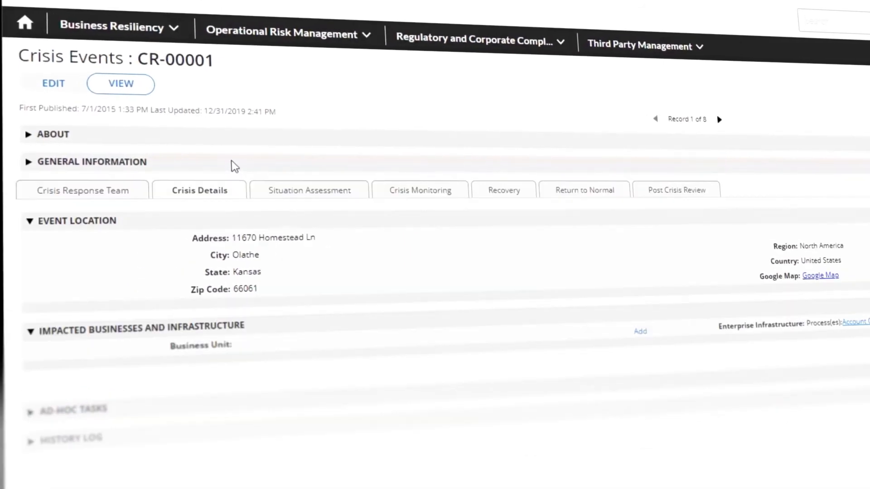
pyautogui.moveTo(211, 199)
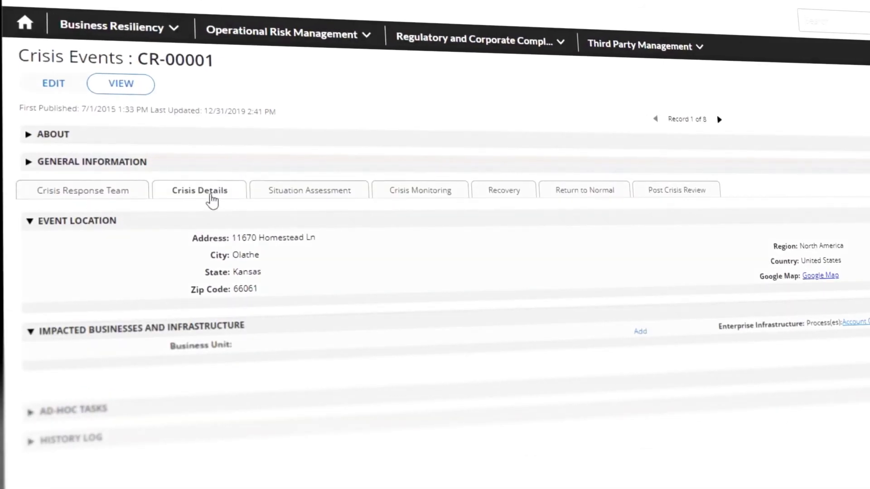
# Step through Crisis Details, Crisis Monitoring and Return to Normal sections of the event.
pyautogui.click(309, 189)
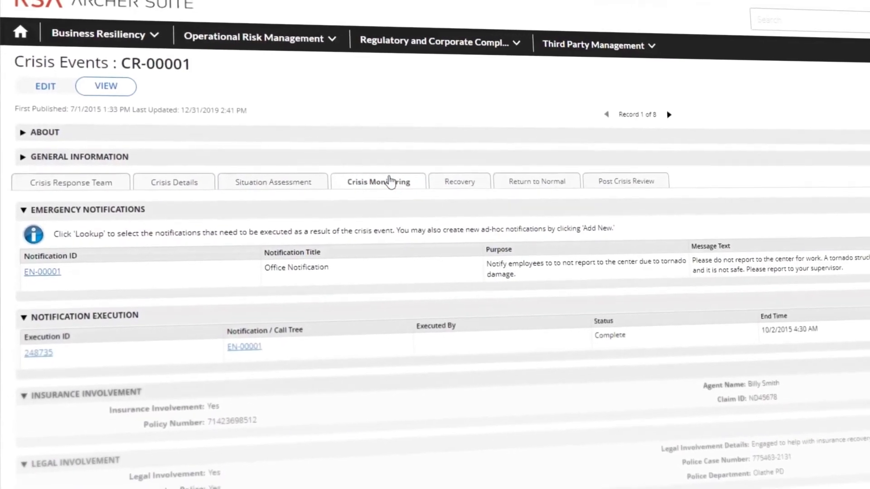
pyautogui.click(394, 171)
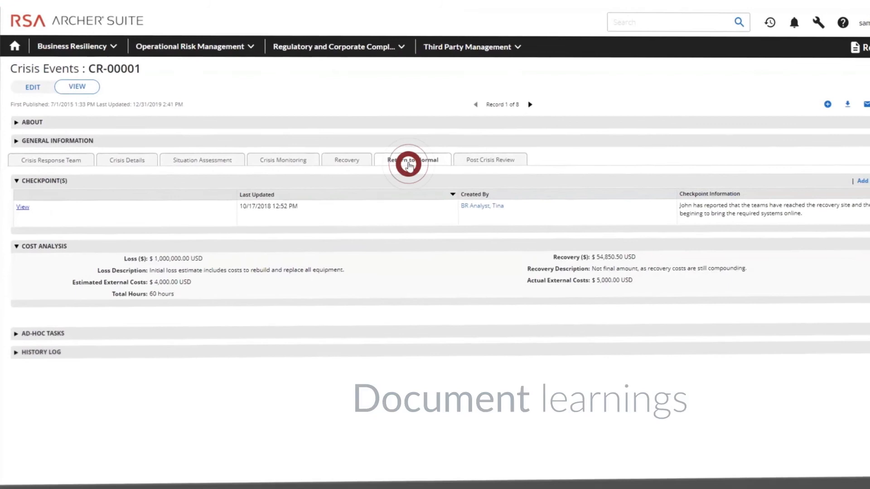
pyautogui.click(490, 159)
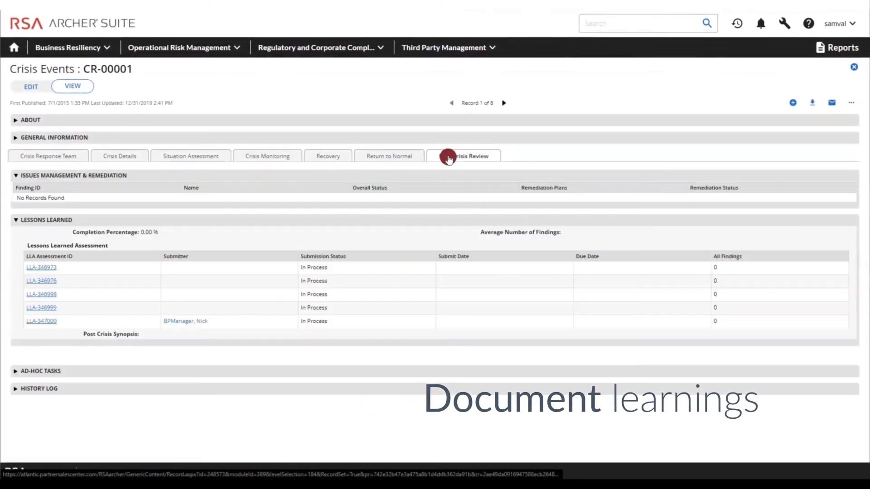